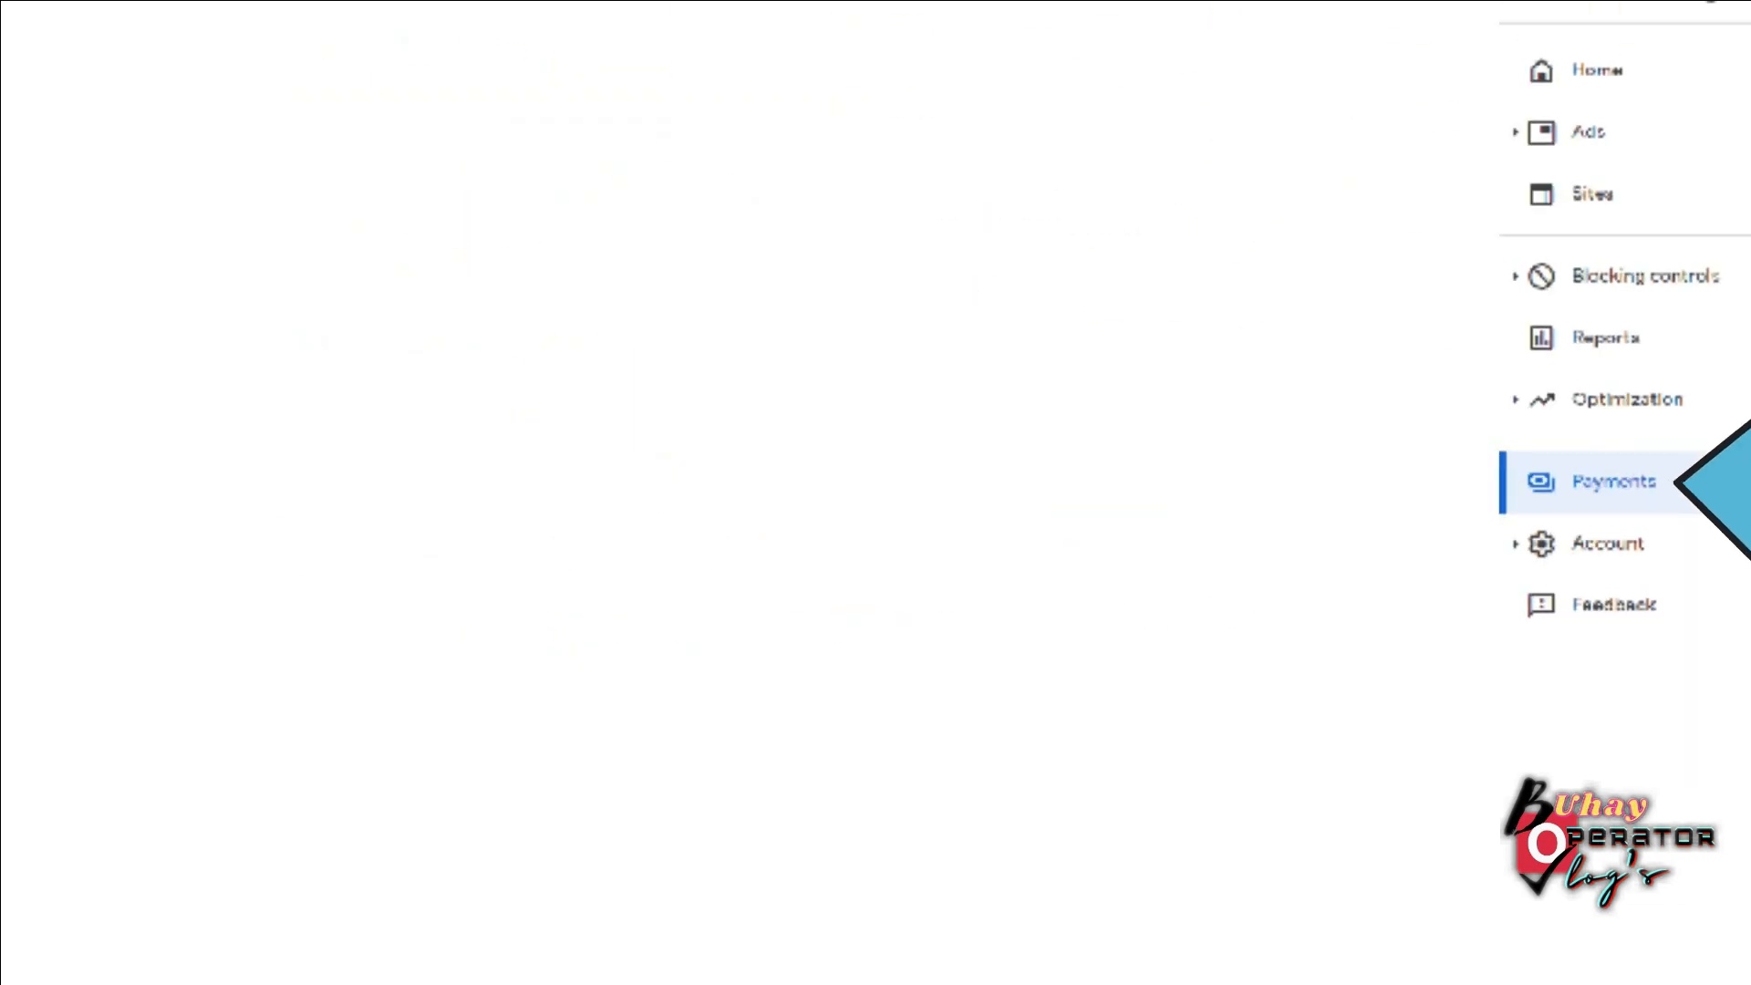
Add a check payment method to reach the mailing address form, country set to Philippines
{"action": "left_click", "coordinate": [1613, 482]}
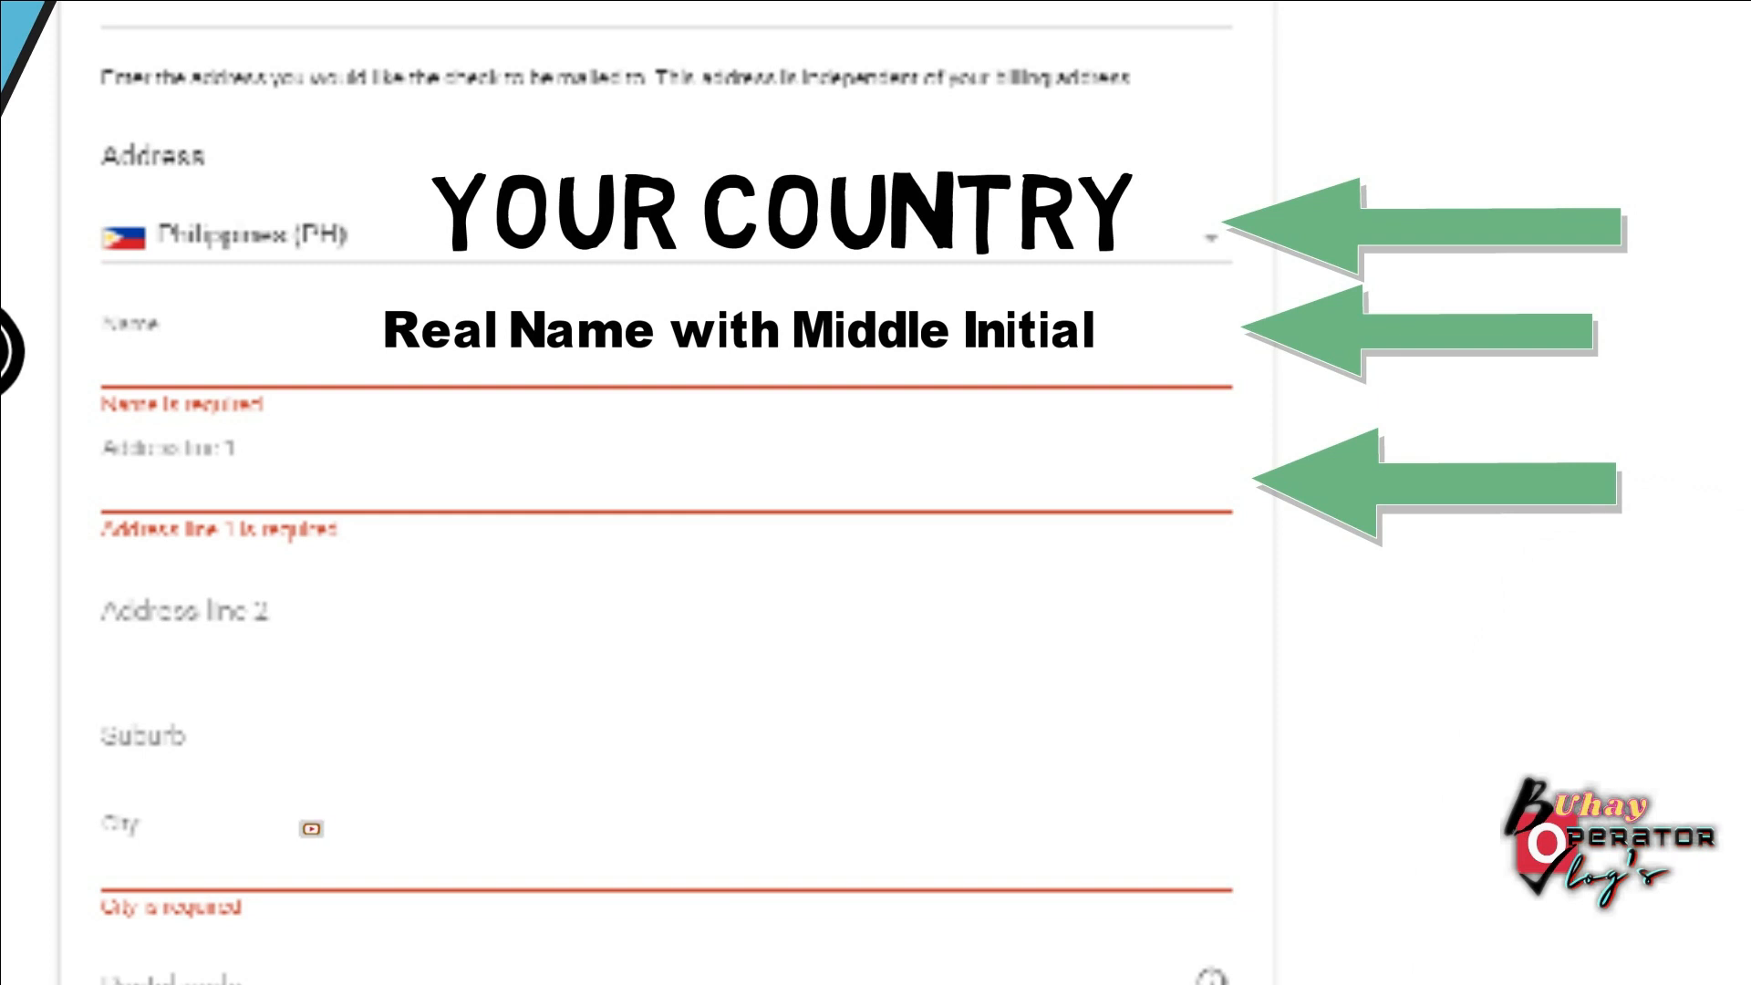
{"action": "scroll", "scroll_direction": "down", "scroll_amount": 3}
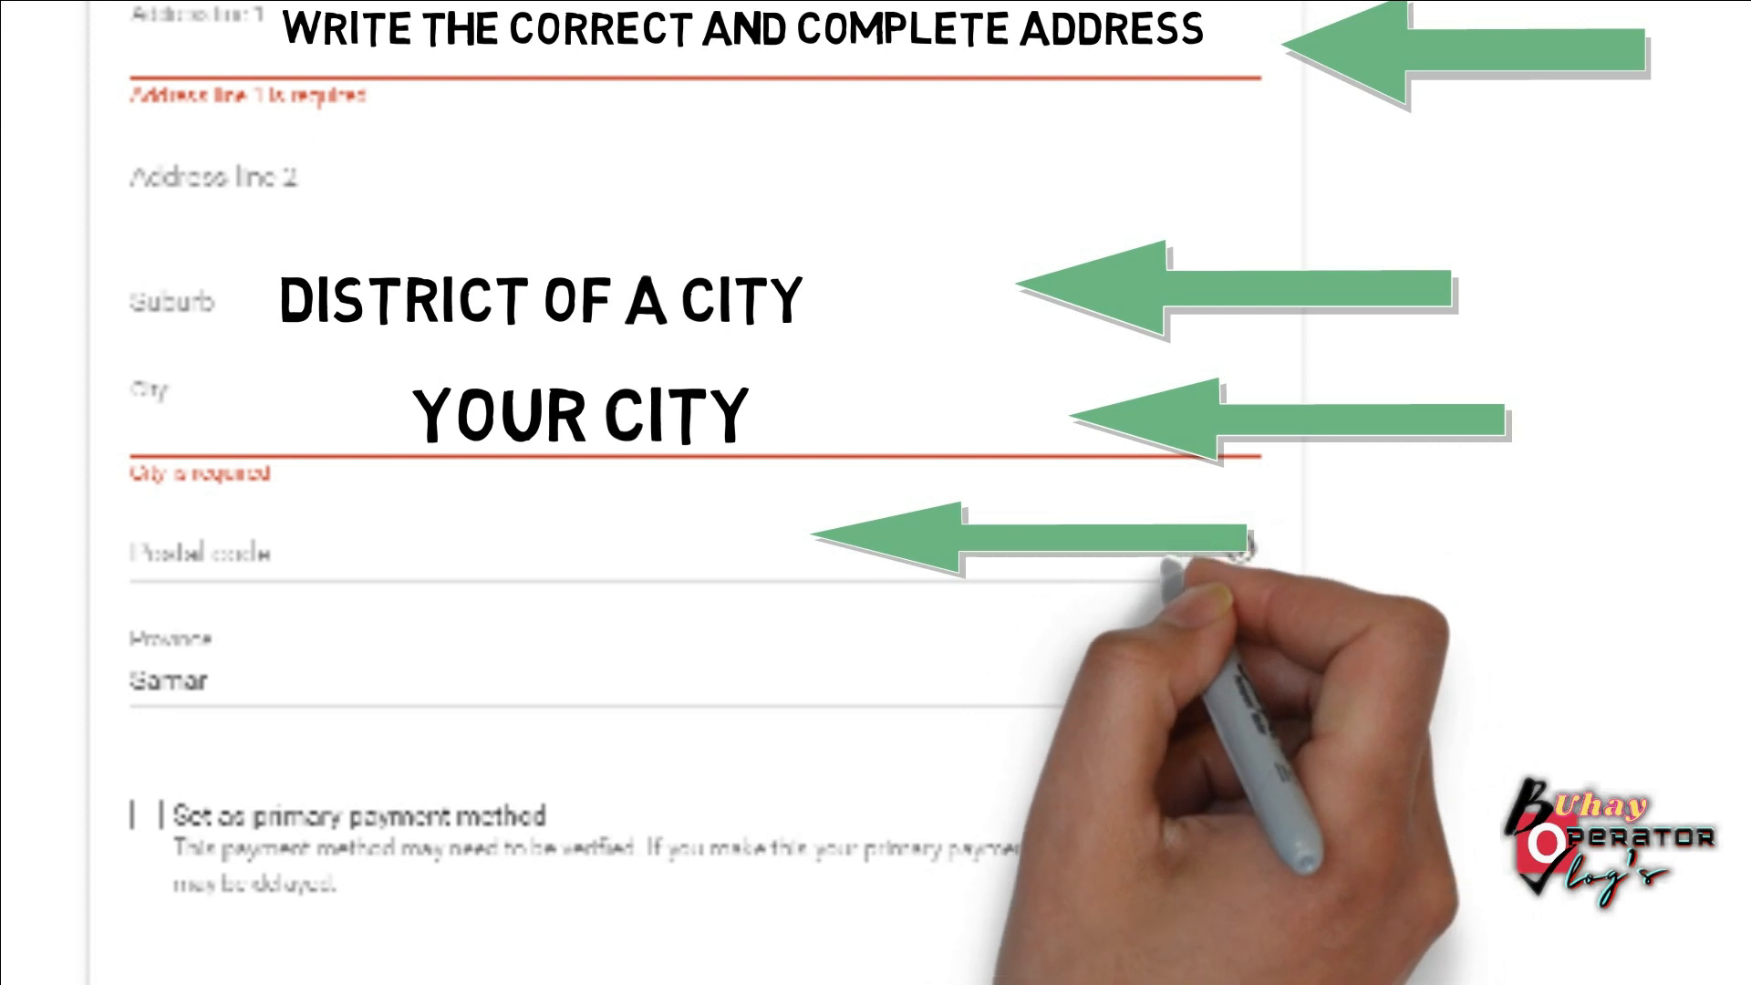
{"action": "scroll", "scroll_direction": "down", "scroll_amount": 3}
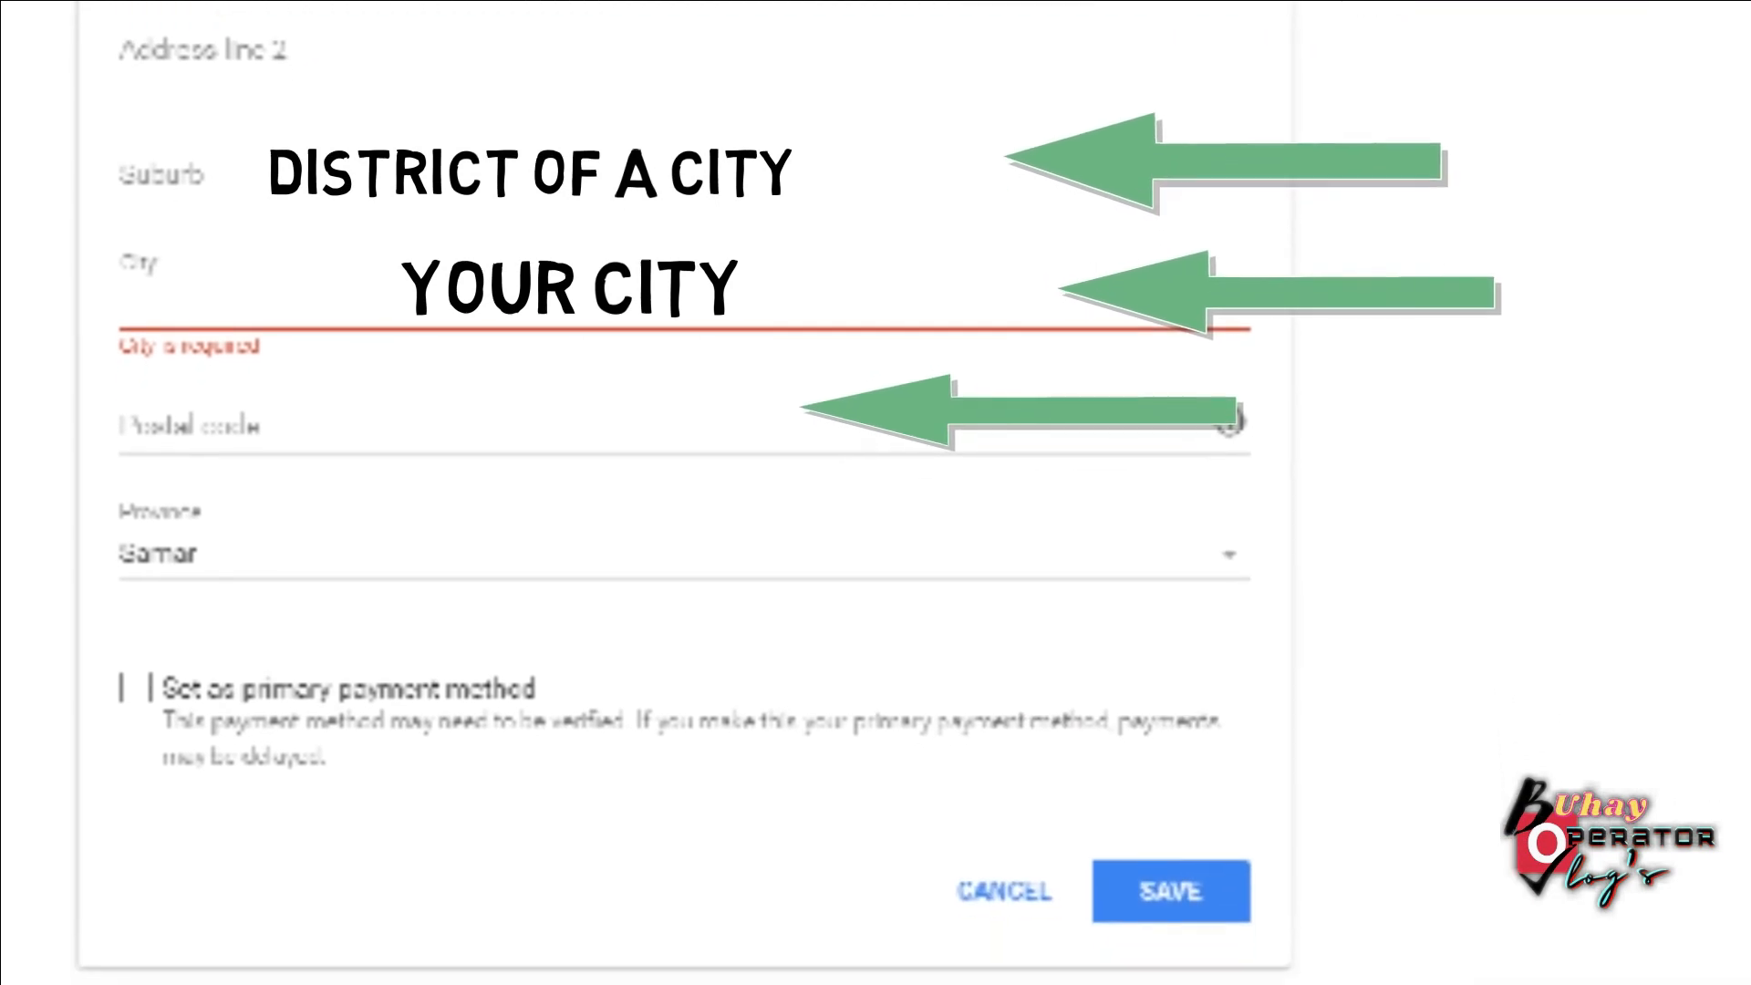
{"action": "scroll", "scroll_direction": "down", "scroll_amount": 3}
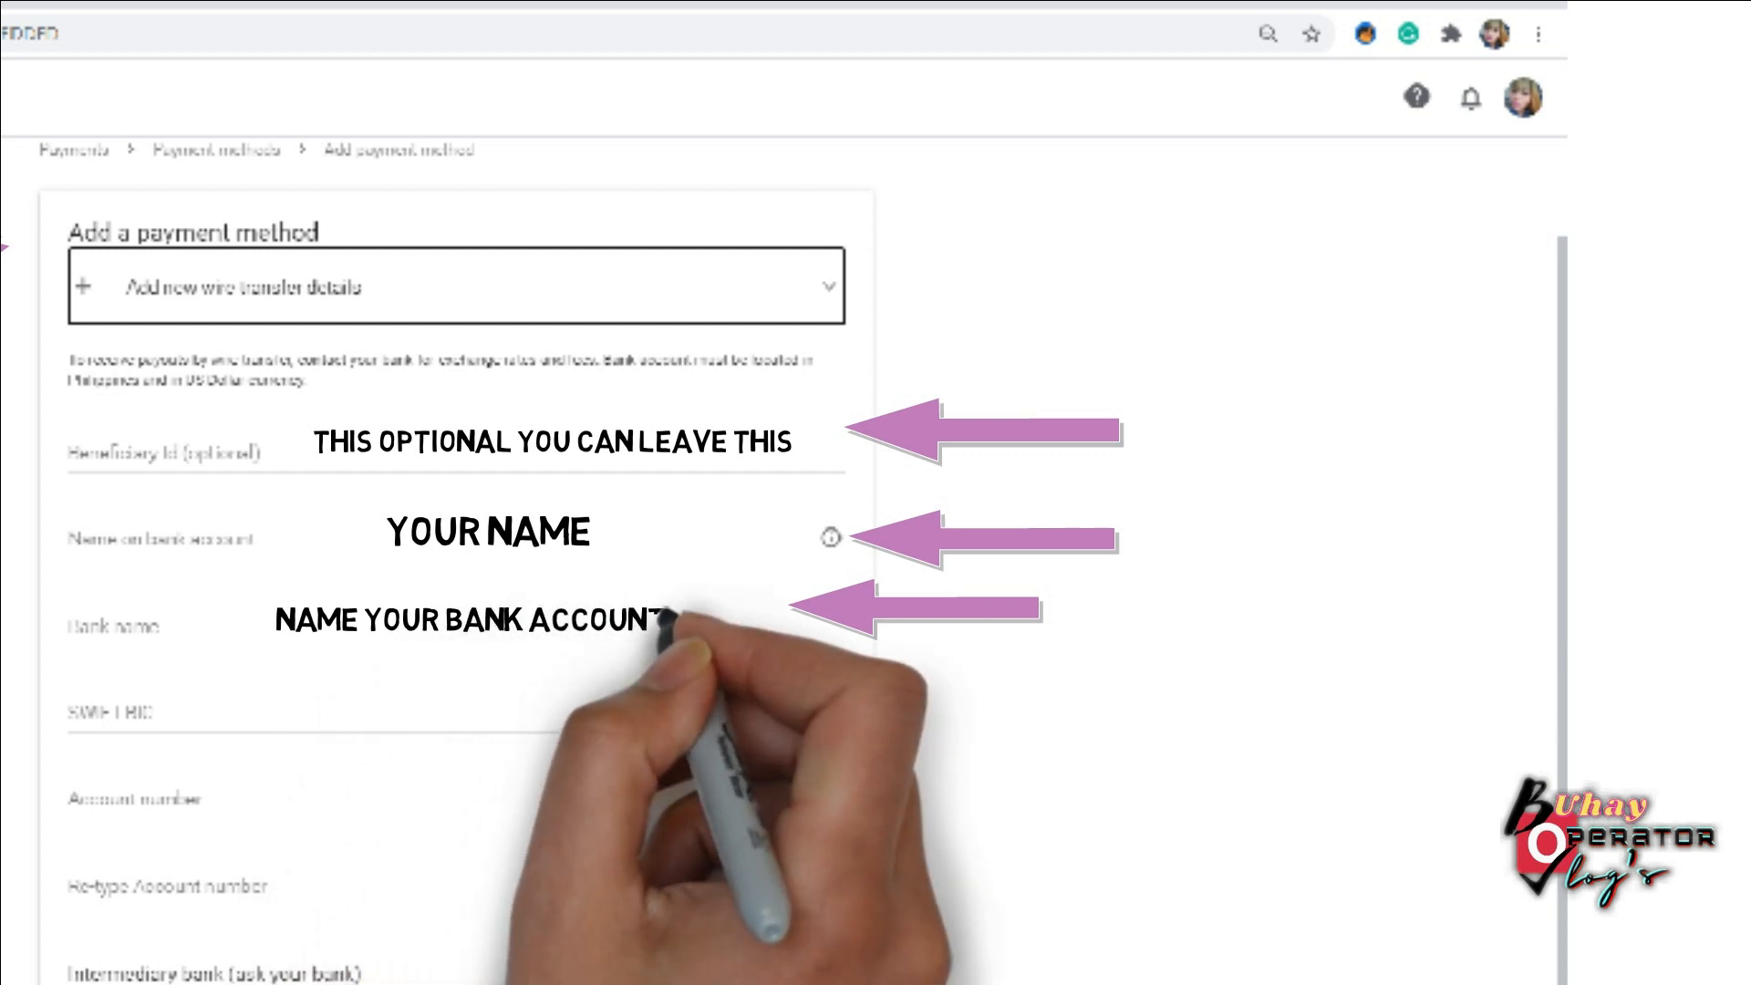
Scroll down to reveal the full wire transfer bank details field list
{"action": "scroll", "scroll_direction": "down", "scroll_amount": 3}
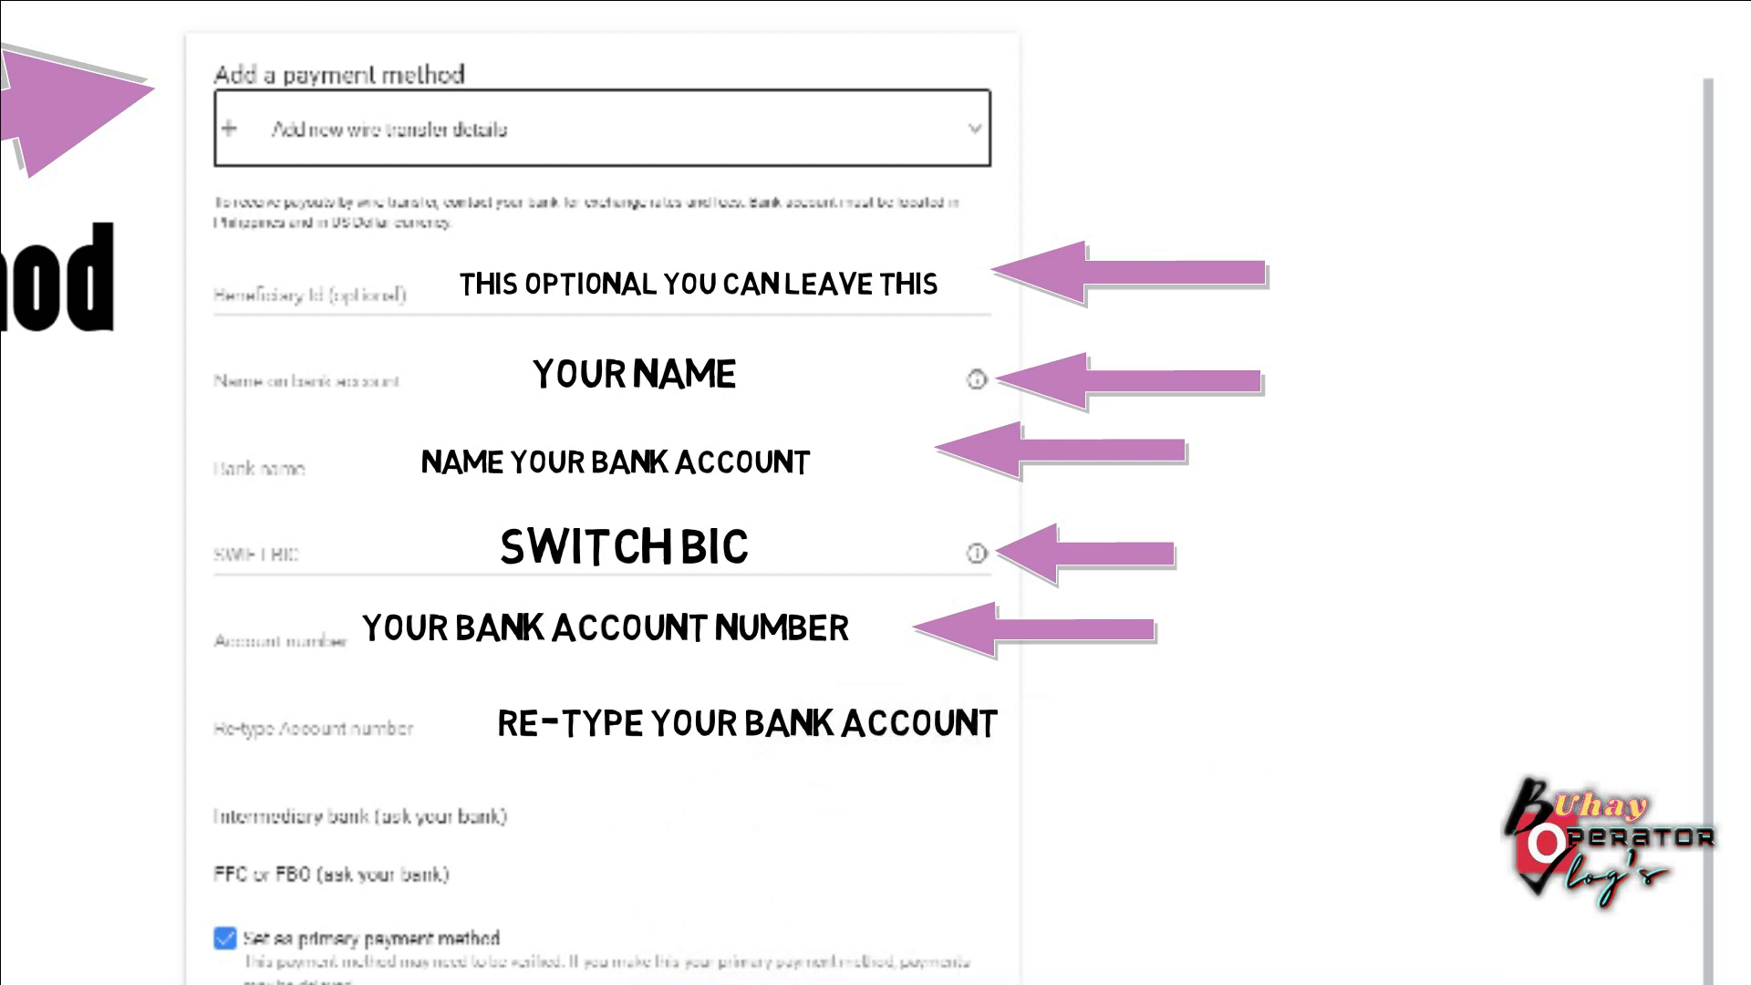
{"action": "scroll", "scroll_direction": "down", "scroll_amount": 3}
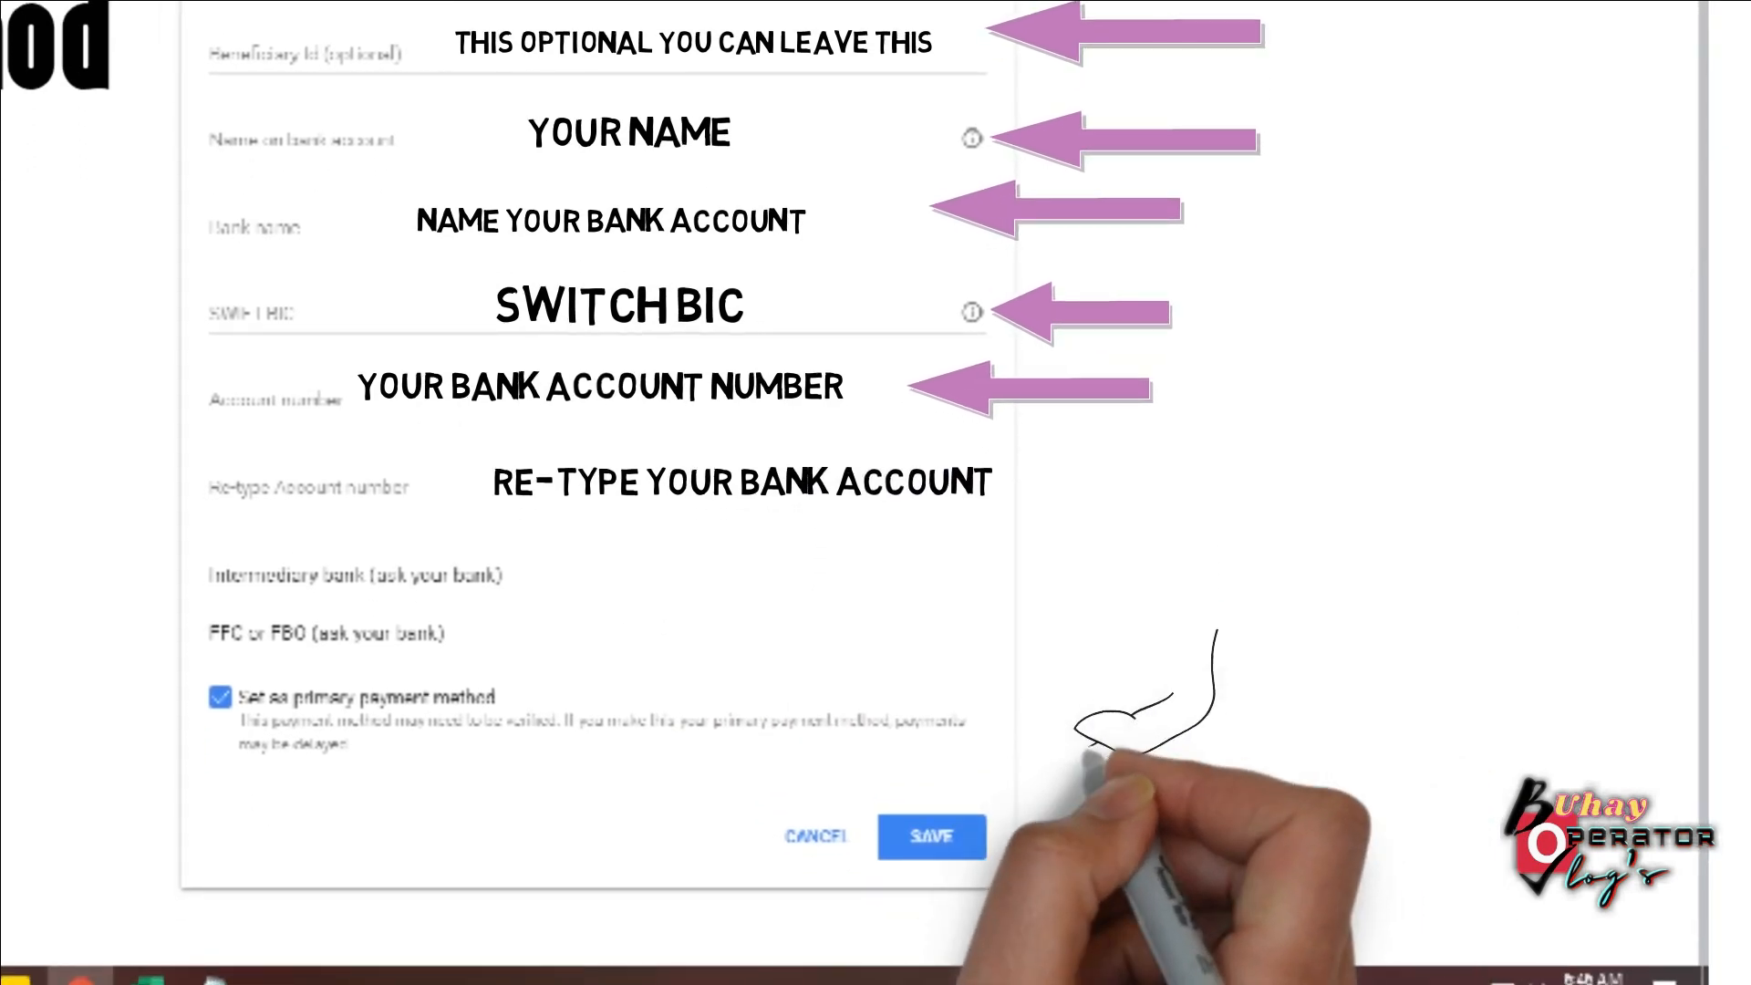